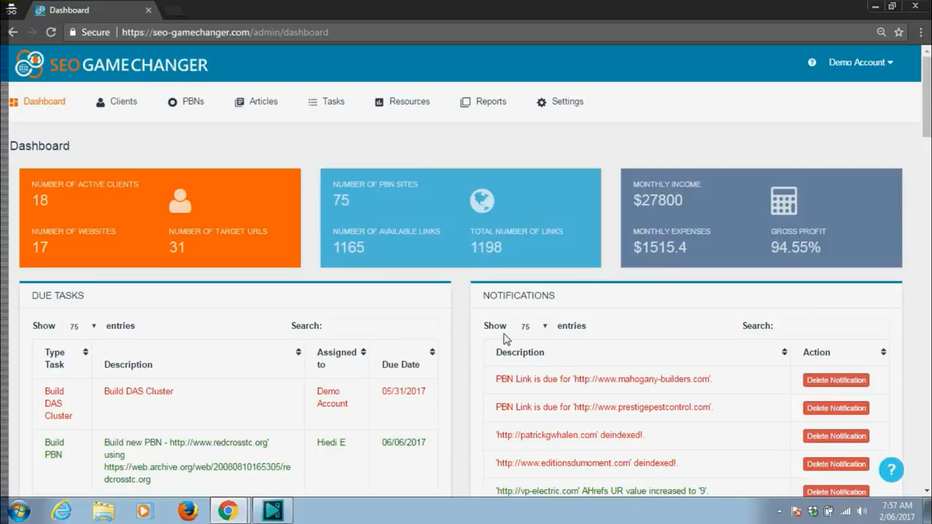
pyautogui.moveTo(507, 194)
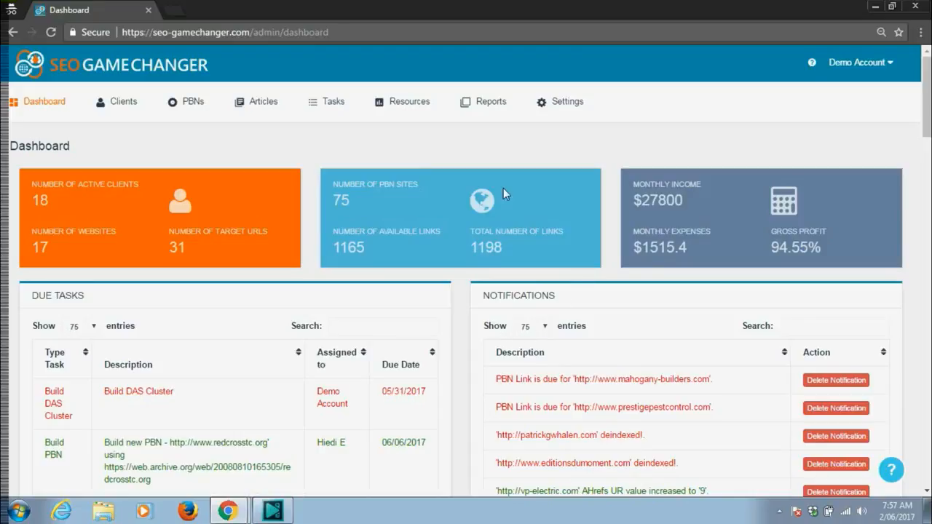
pyautogui.moveTo(370, 141)
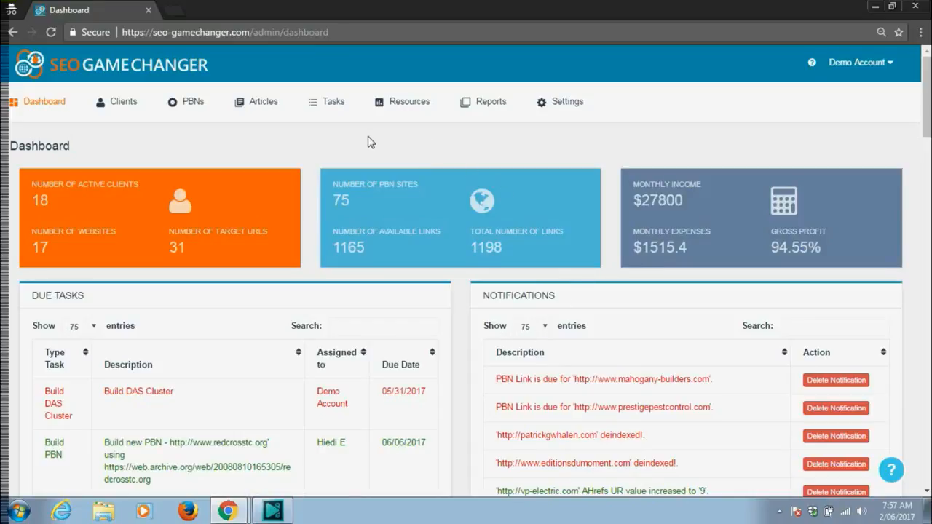
pyautogui.moveTo(208, 143)
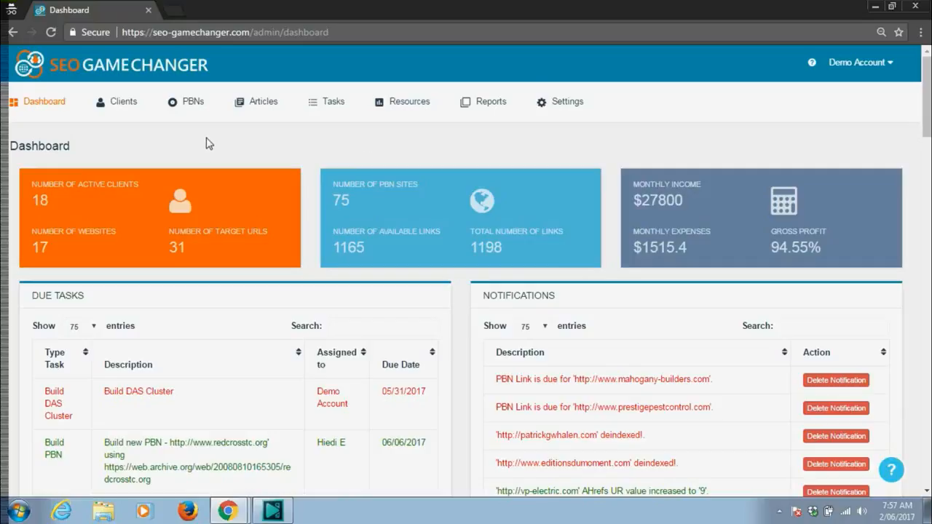
pyautogui.moveTo(297, 232)
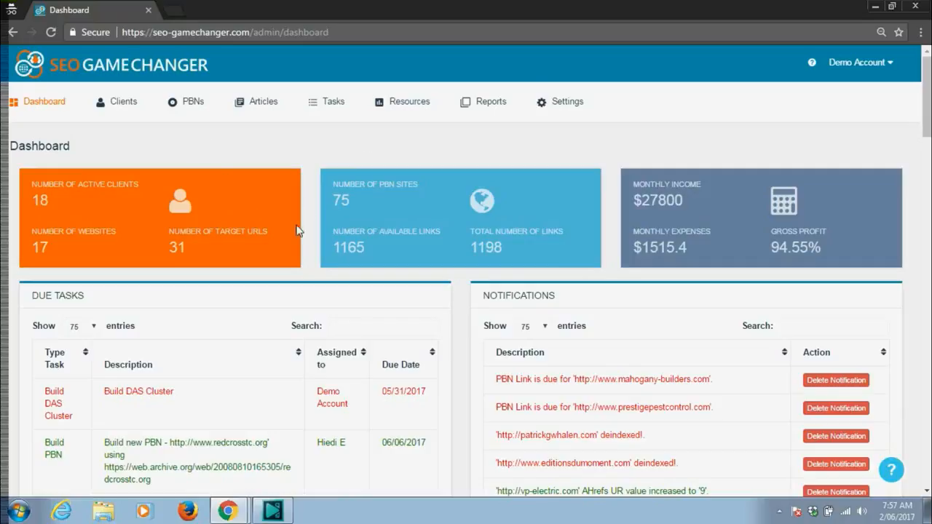
pyautogui.moveTo(720, 227)
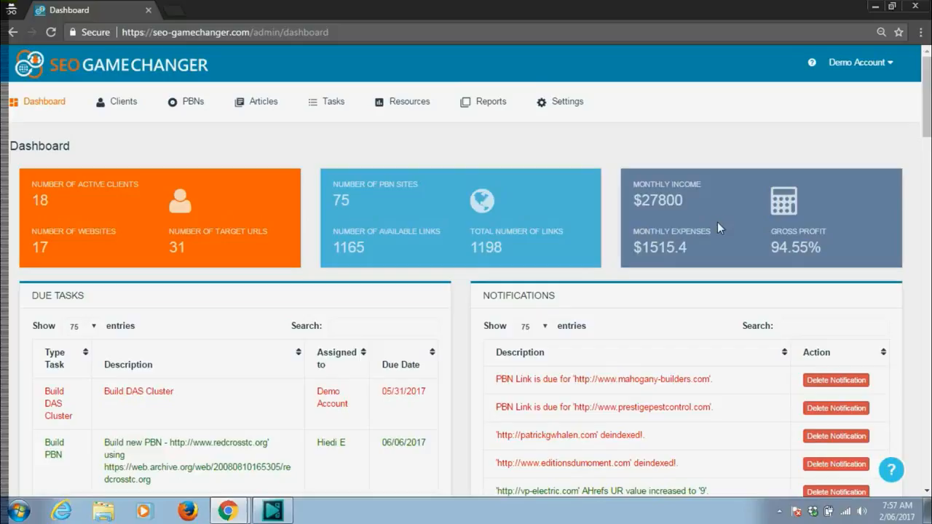
pyautogui.moveTo(204, 344)
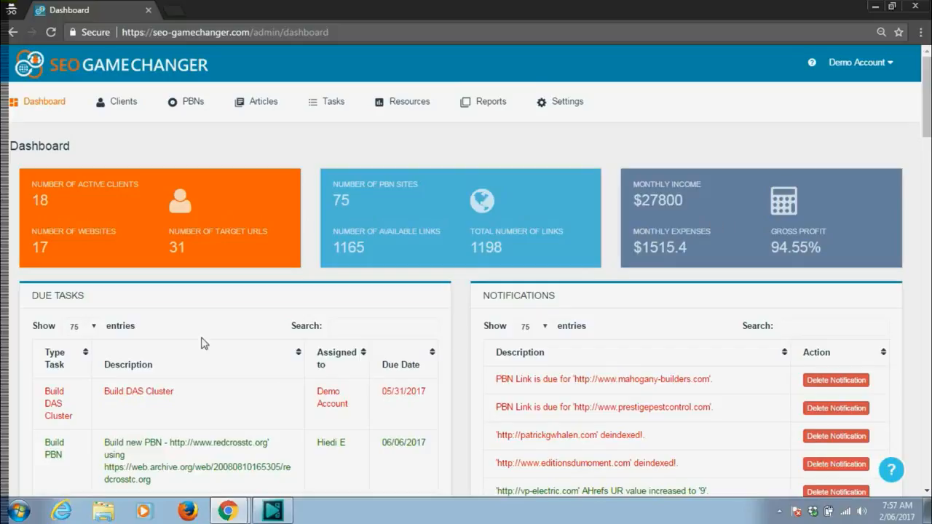
pyautogui.moveTo(524, 301)
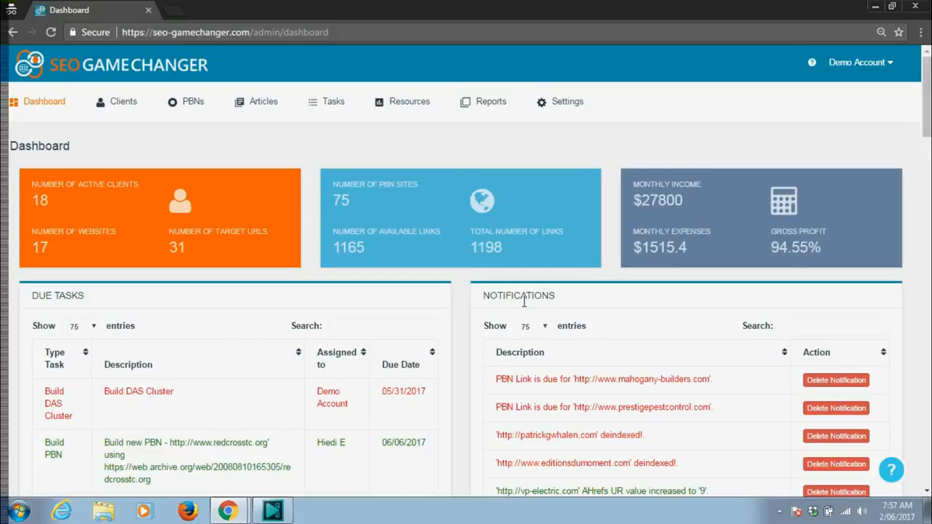
# Show the Clients List with contacts, start dates and monthly fees
pyautogui.click(124, 102)
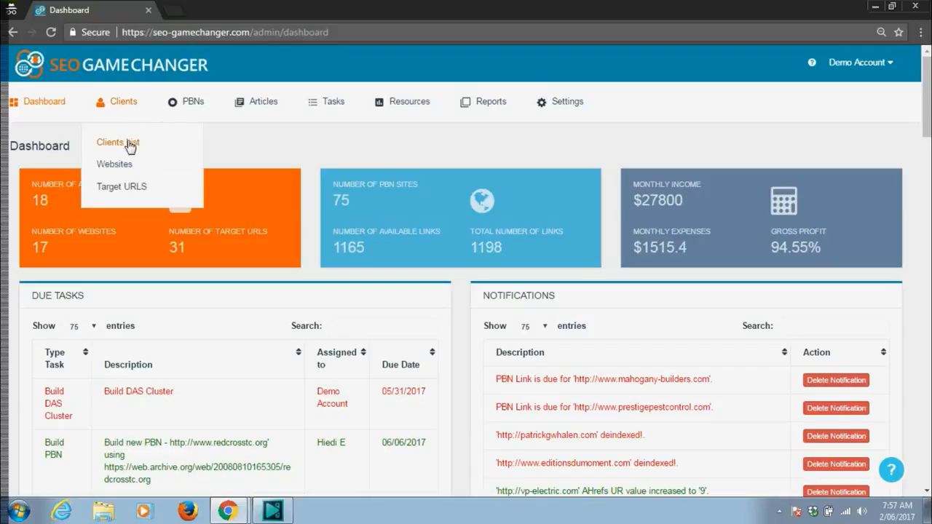
pyautogui.click(116, 143)
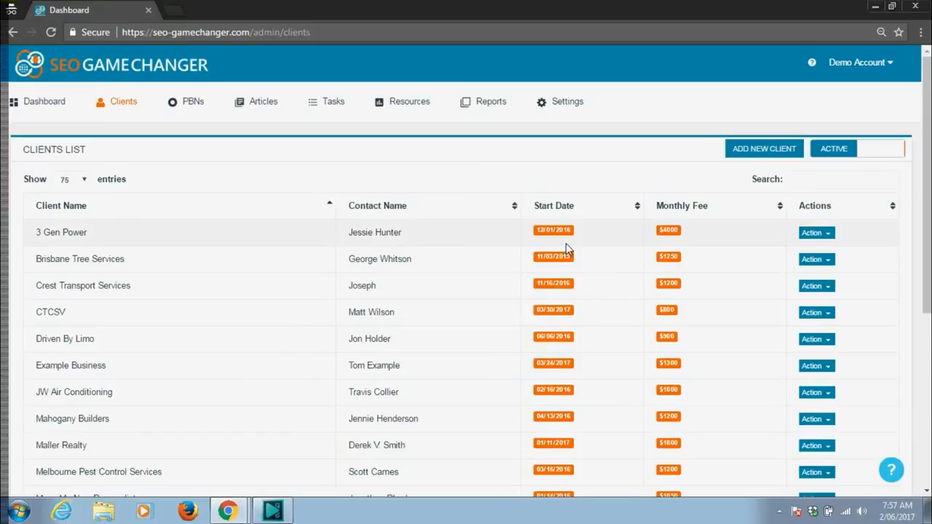
pyautogui.click(192, 102)
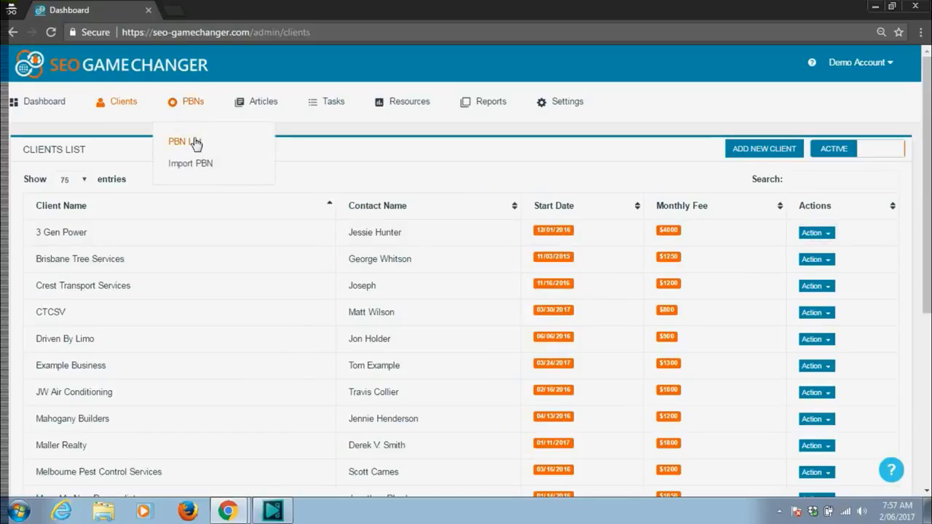
# View the PBN network list sorted by DR, highest first
pyautogui.click(181, 142)
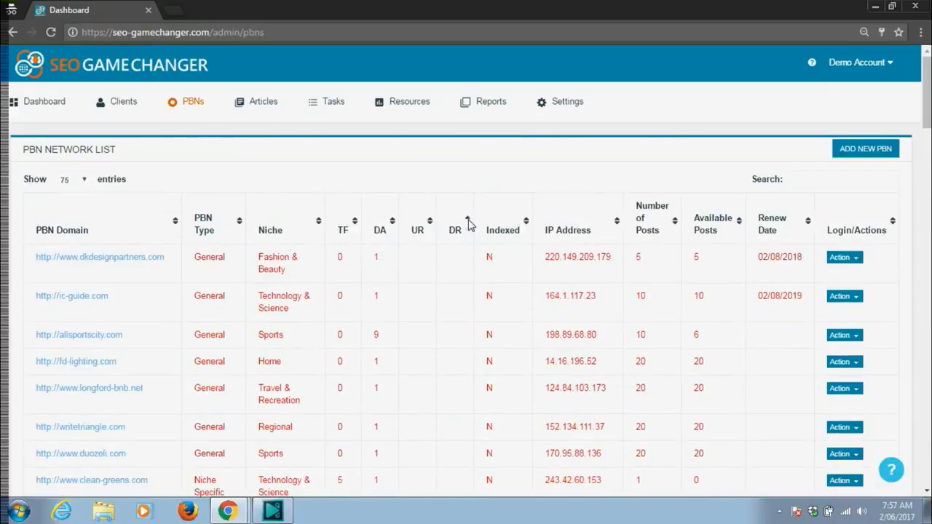
pyautogui.click(455, 221)
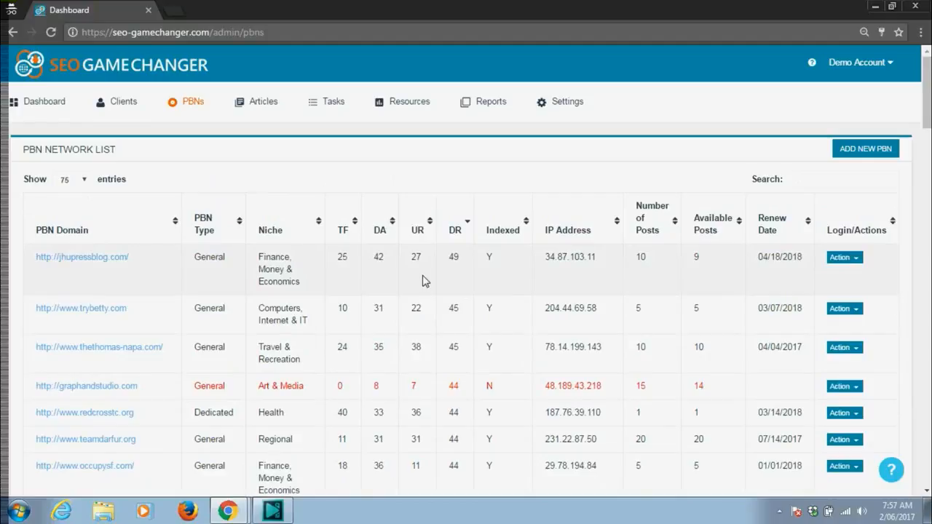
pyautogui.moveTo(285, 178)
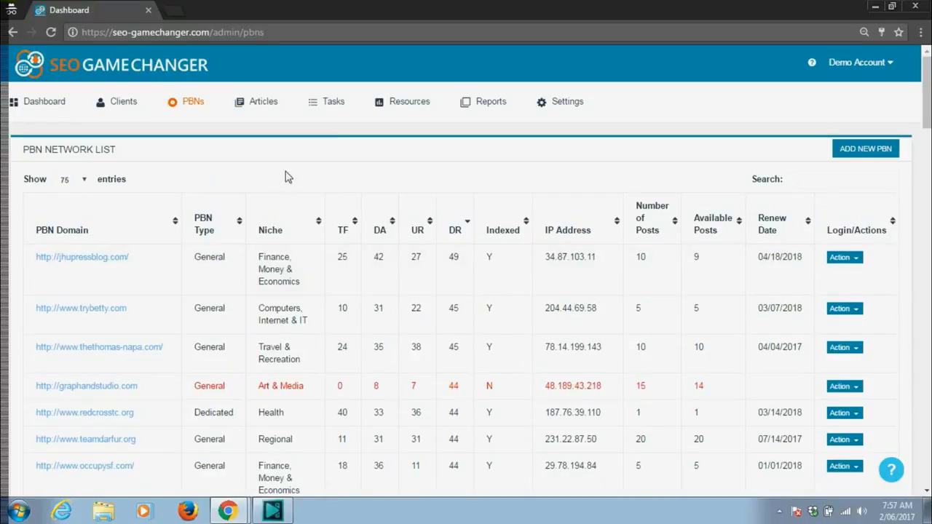
# Review the Article Library, then move to the Current Tasks List
pyautogui.click(262, 102)
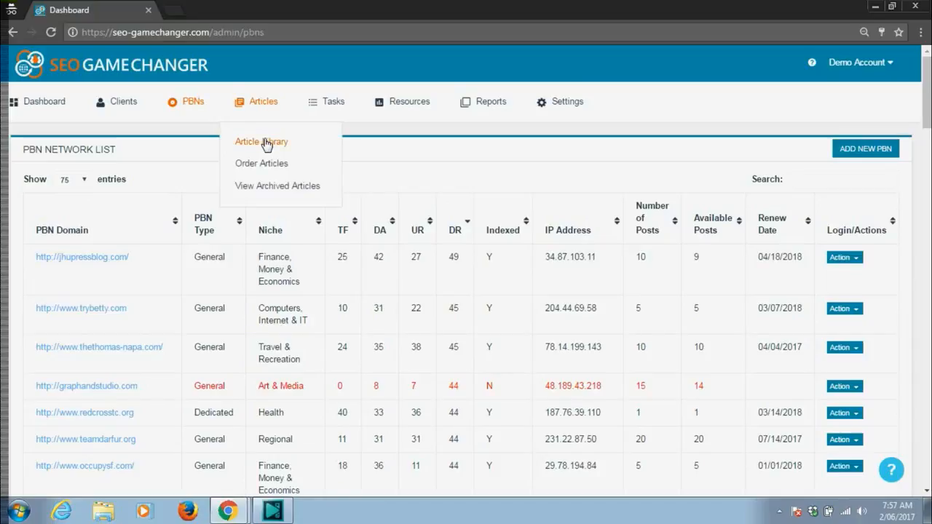
pyautogui.click(262, 141)
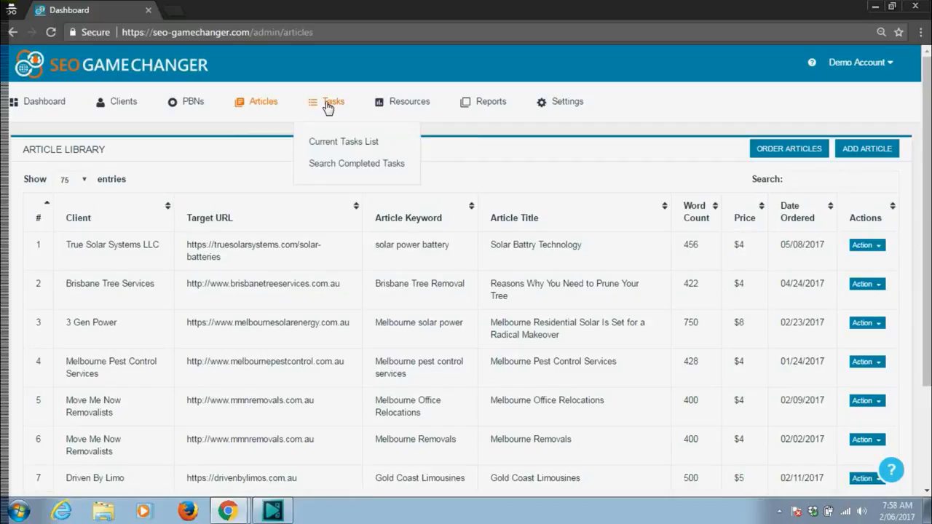
pyautogui.moveTo(344, 141)
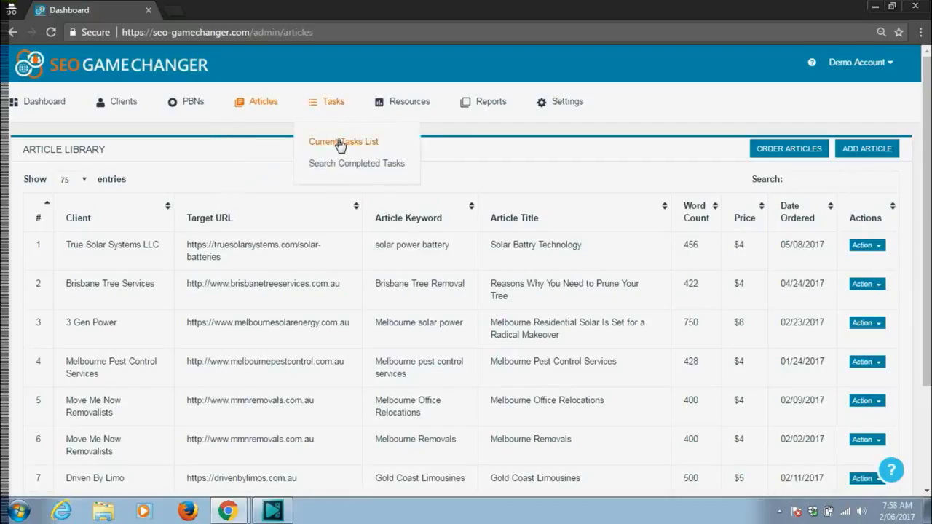
pyautogui.click(344, 141)
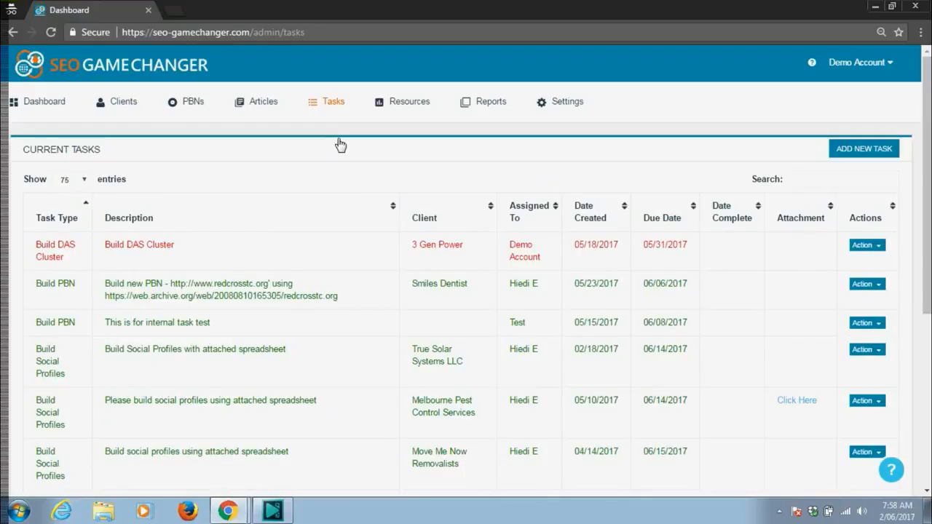
pyautogui.moveTo(463, 140)
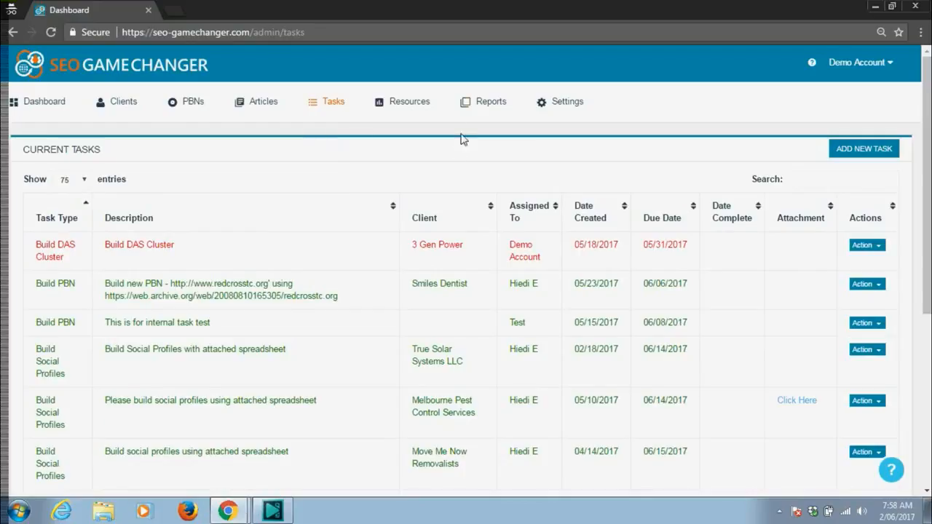
# Show the Resources List with types, clients, costs and payment frequencies
pyautogui.click(409, 102)
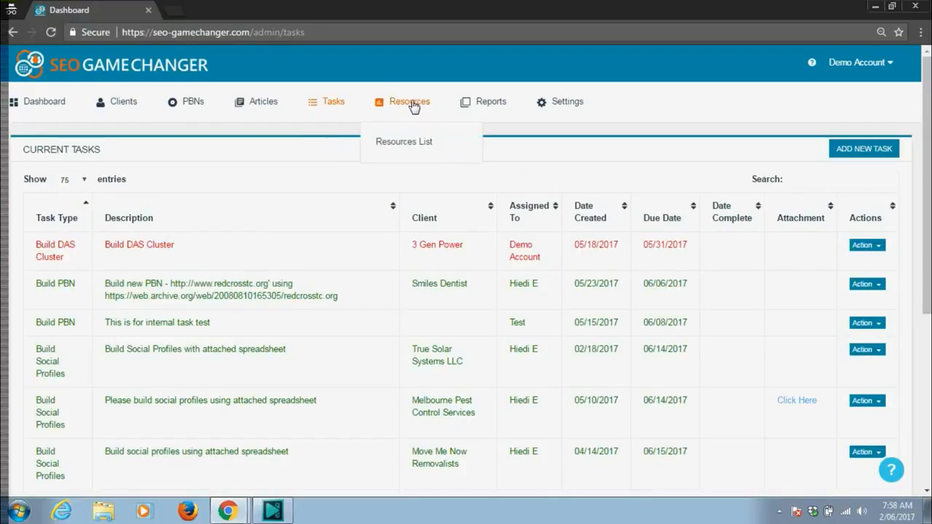
pyautogui.moveTo(403, 142)
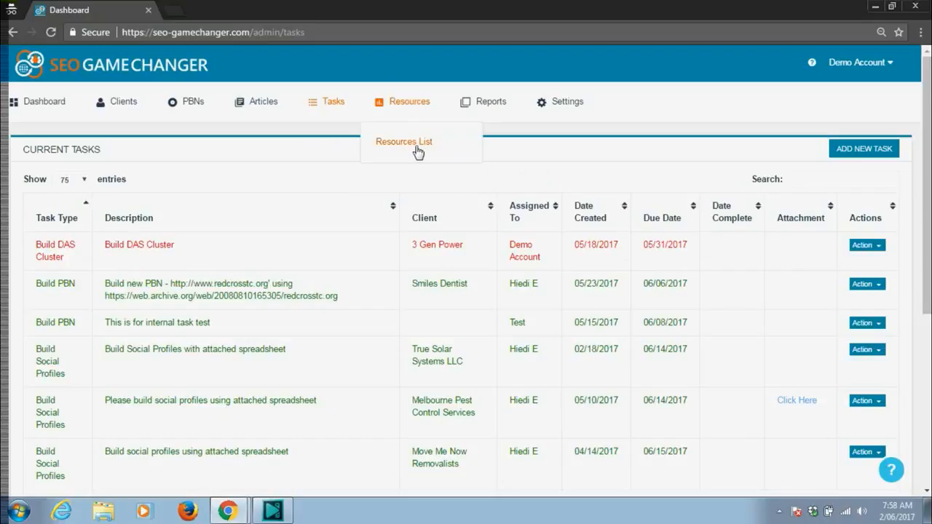
pyautogui.click(404, 142)
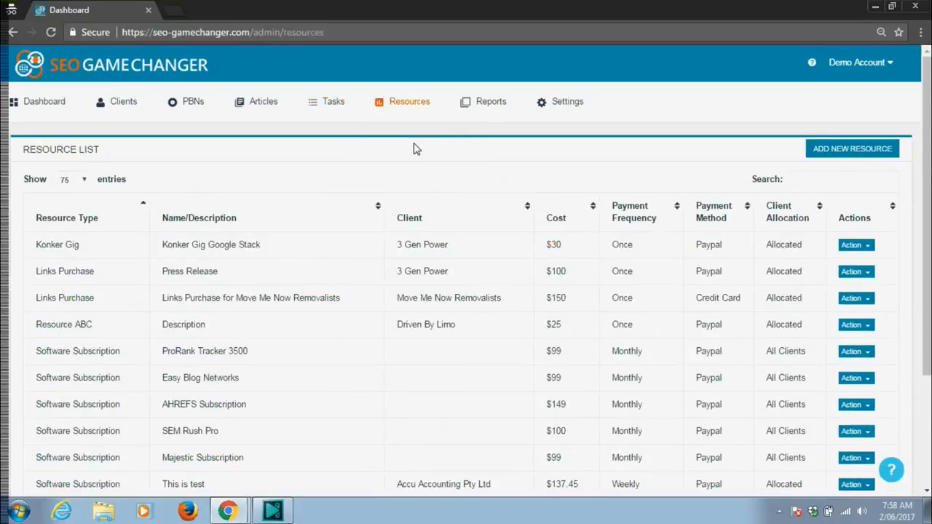
pyautogui.click(491, 101)
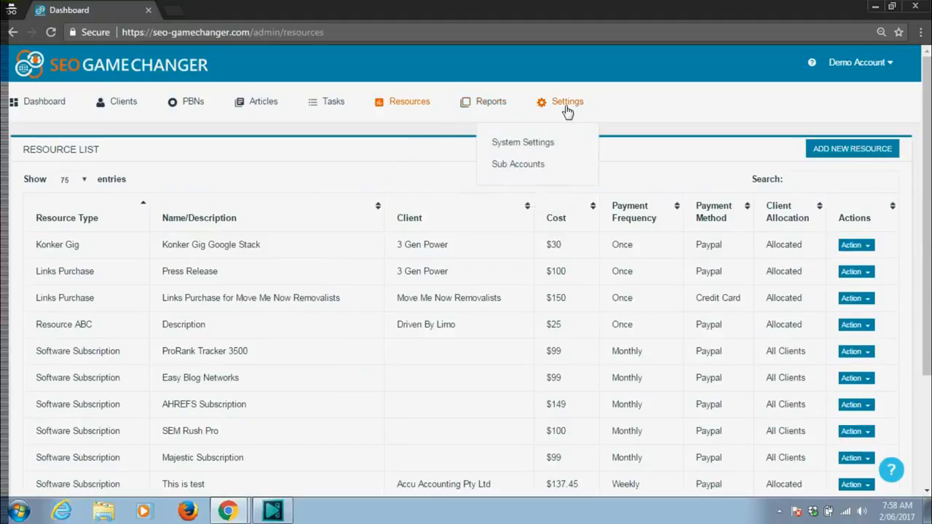
# Go back to the main dashboard overview of clients, PBNs, income and tasks
pyautogui.click(99, 23)
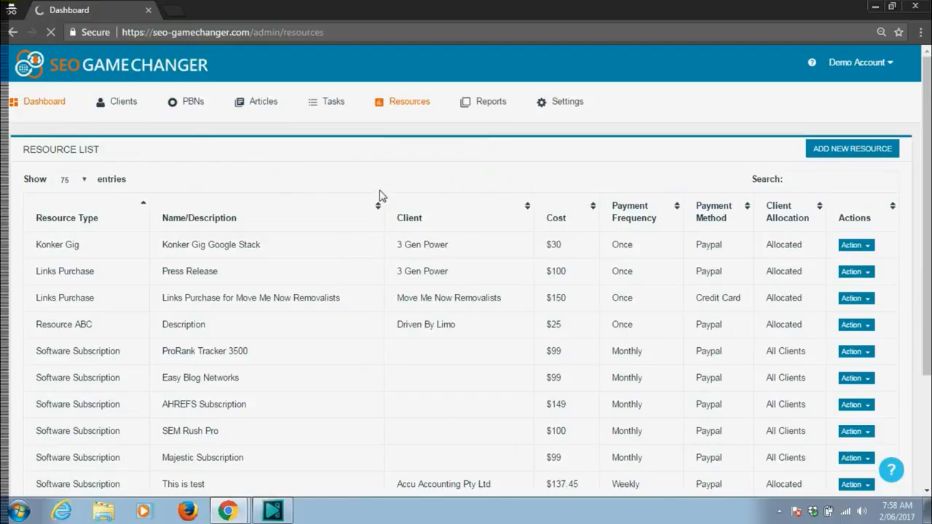
pyautogui.click(44, 102)
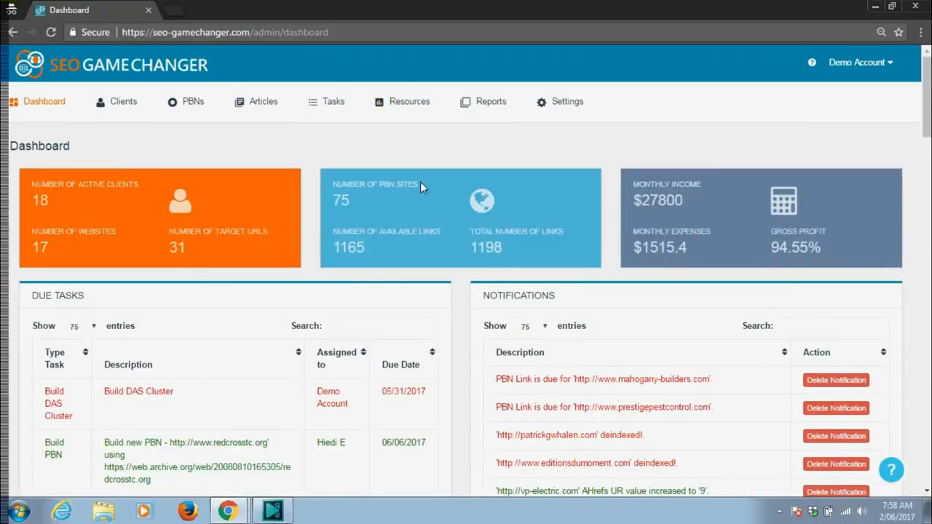